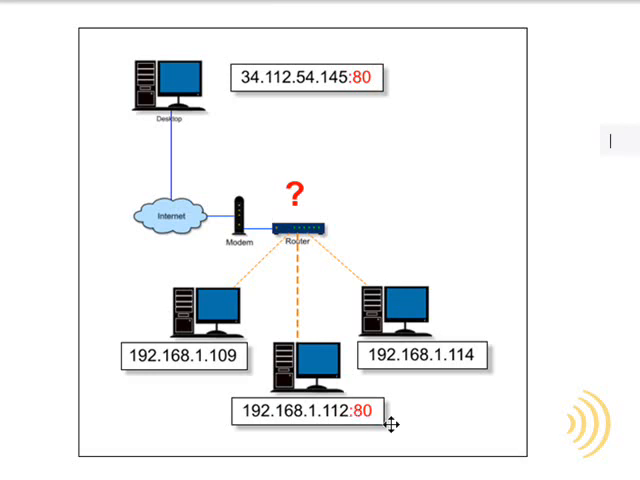
mouse_move(552, 171)
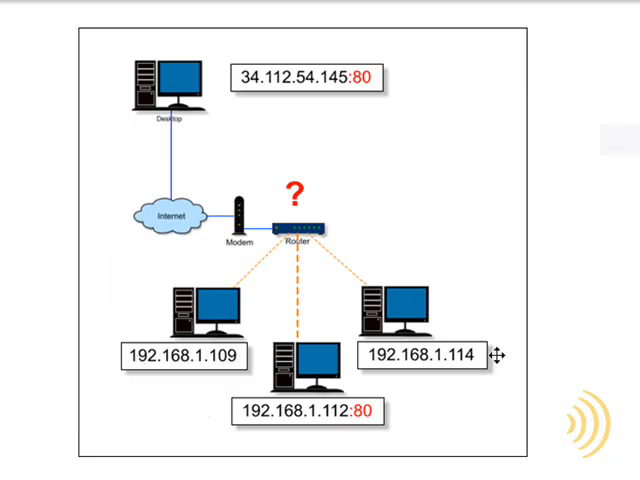
mouse_move(410, 422)
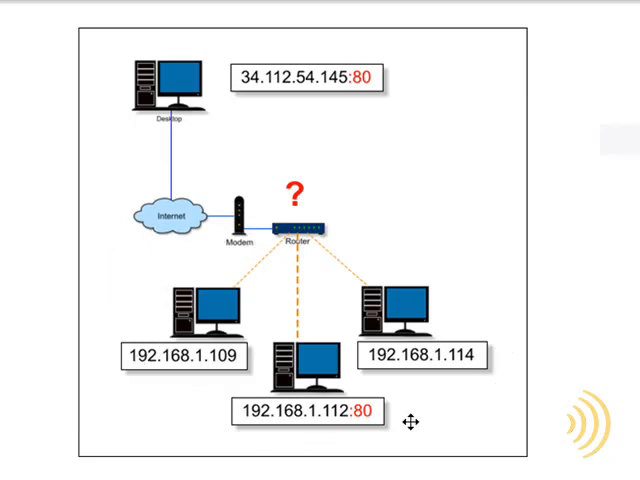
mouse_move(193, 228)
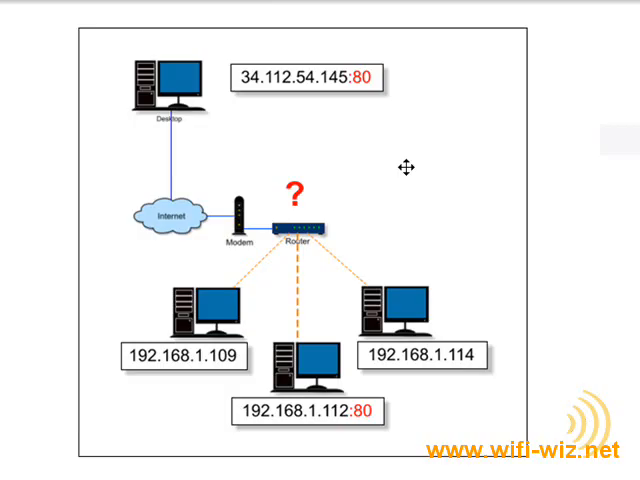
mouse_move(379, 115)
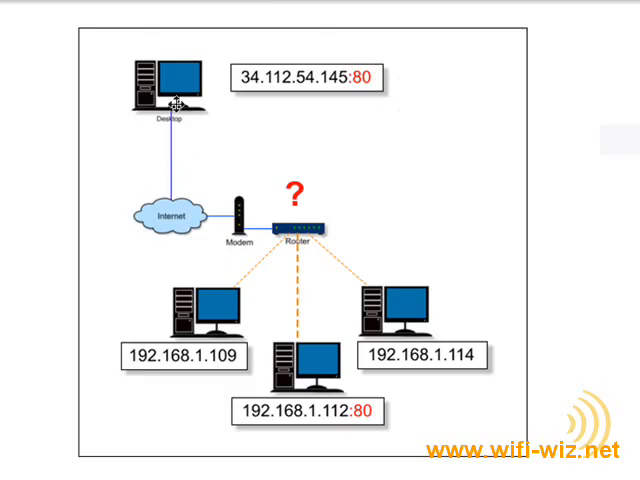
mouse_move(293, 228)
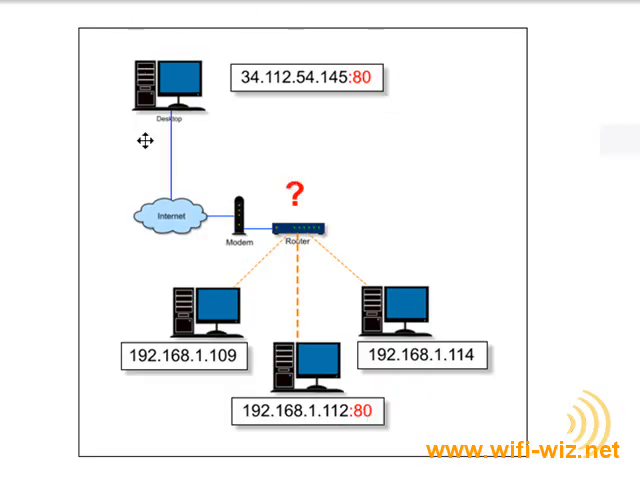
mouse_move(322, 373)
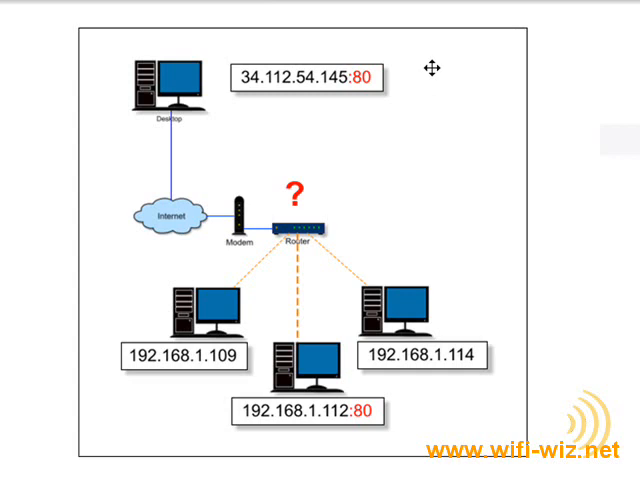
mouse_move(359, 133)
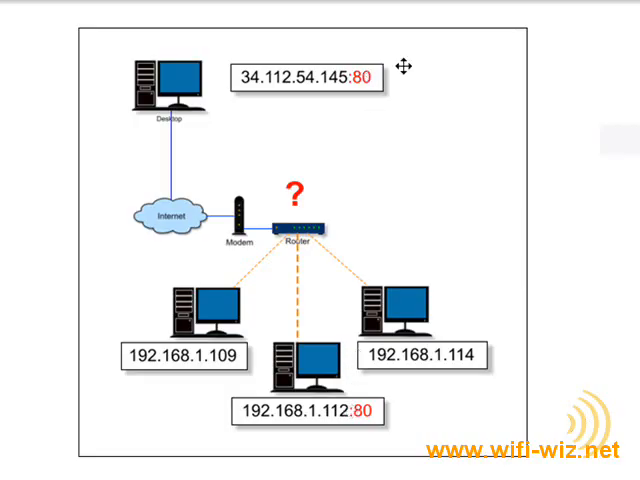
mouse_move(577, 130)
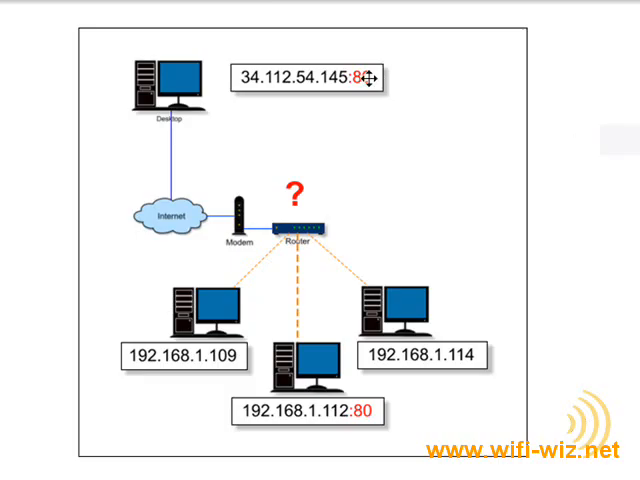
mouse_move(367, 413)
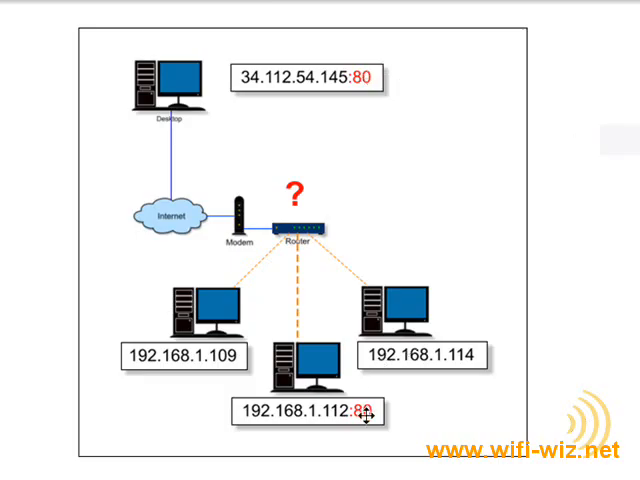